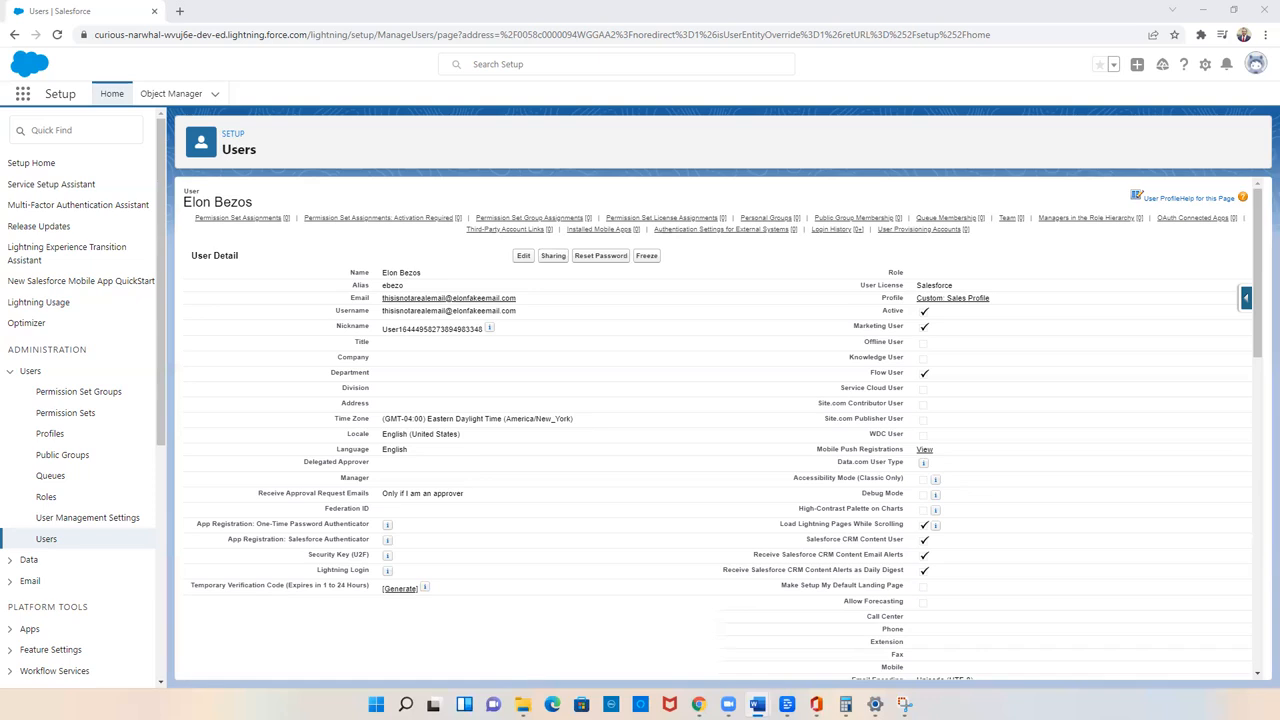
pyautogui.moveTo(687, 272)
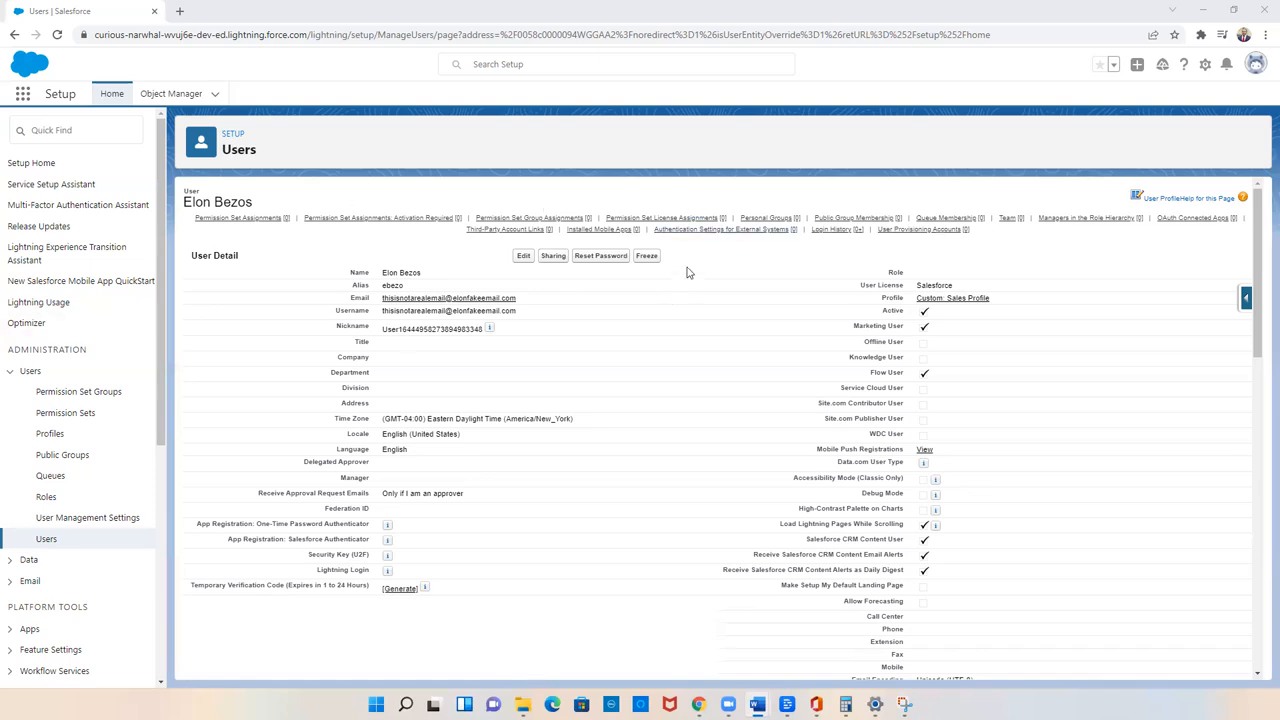
pyautogui.moveTo(635, 291)
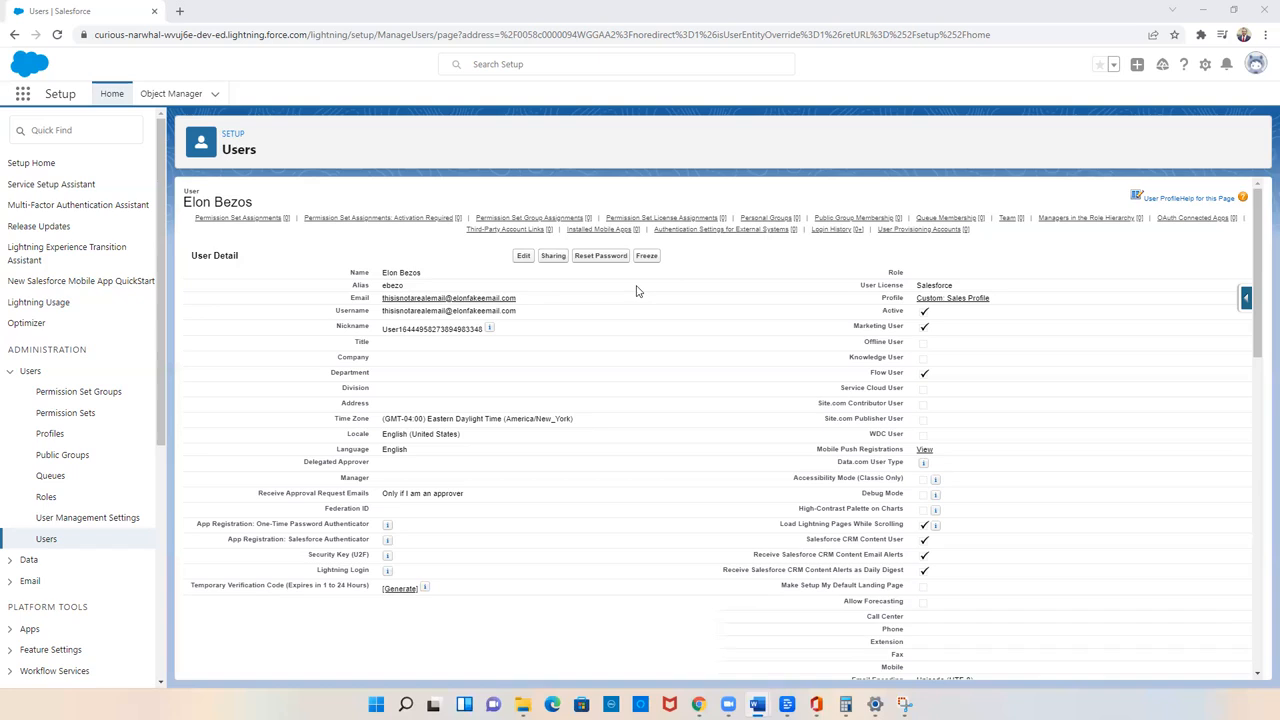
# Step: Return from the user detail page to Setup Home
pyautogui.click(111, 93)
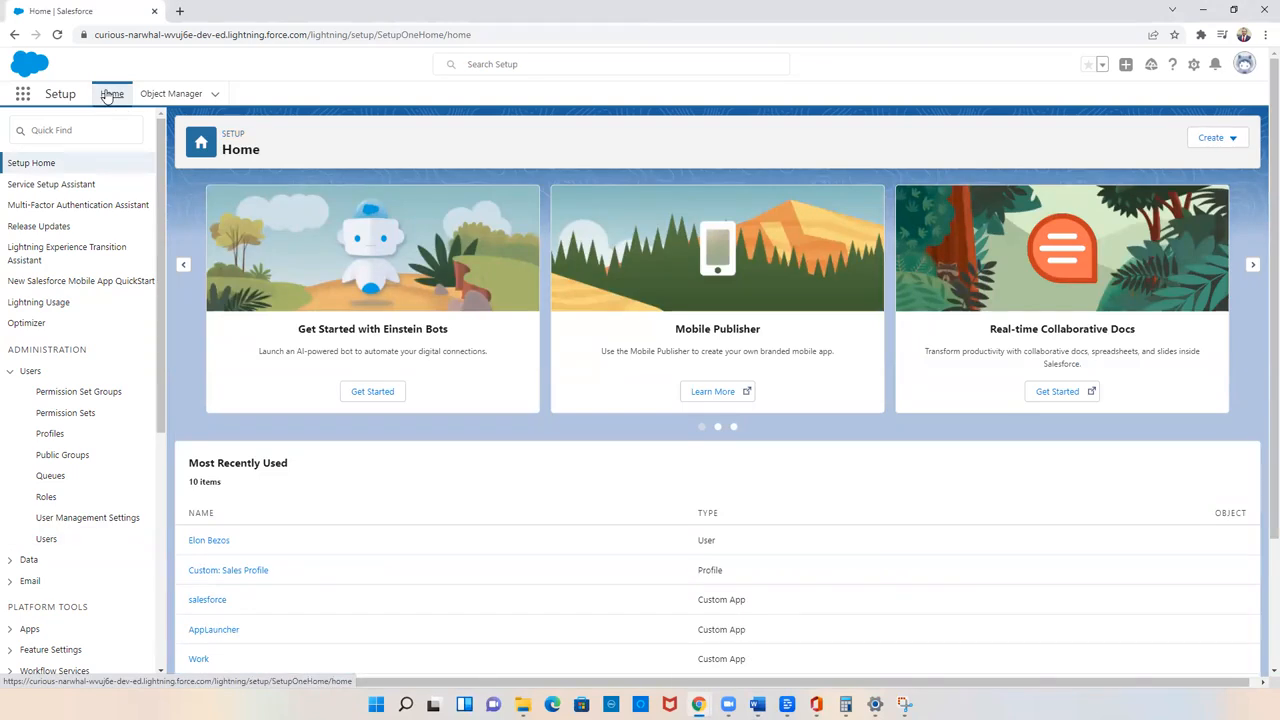
# Step: Find Login Access Policies via Quick Find and tick 'Administrators Can Log in as Any User'
pyautogui.click(76, 130)
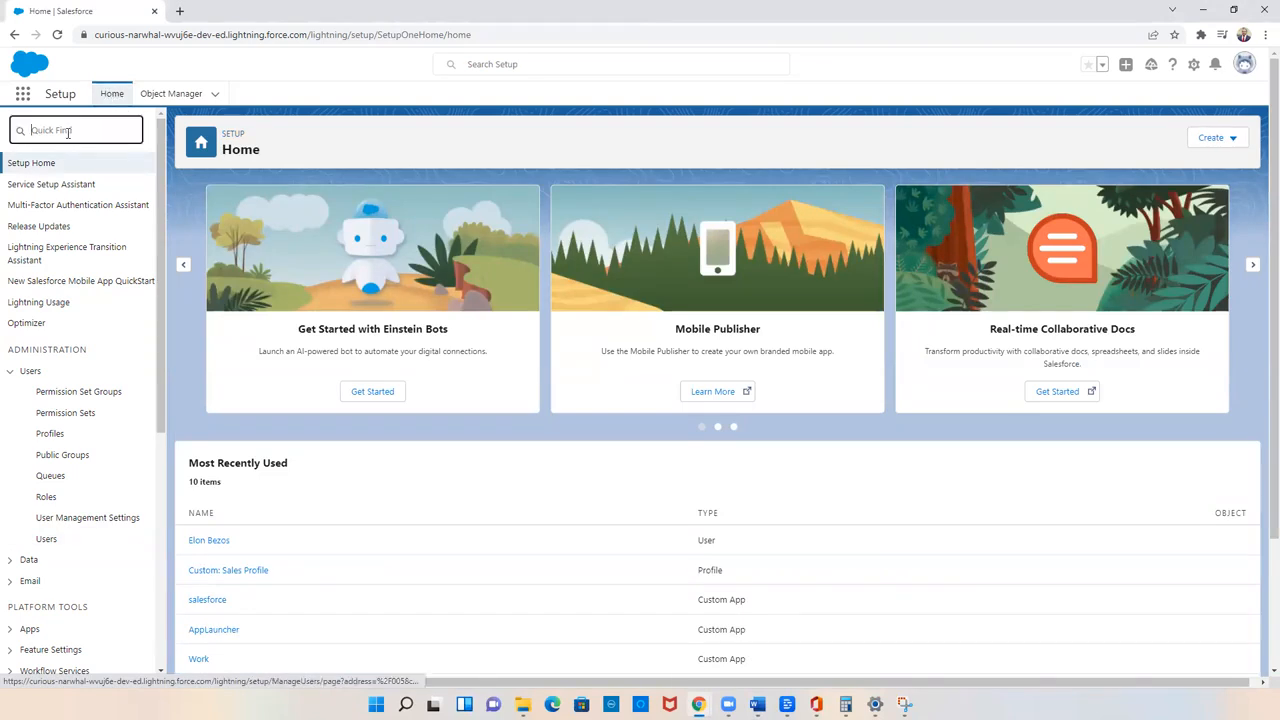
pyautogui.write('Login access')
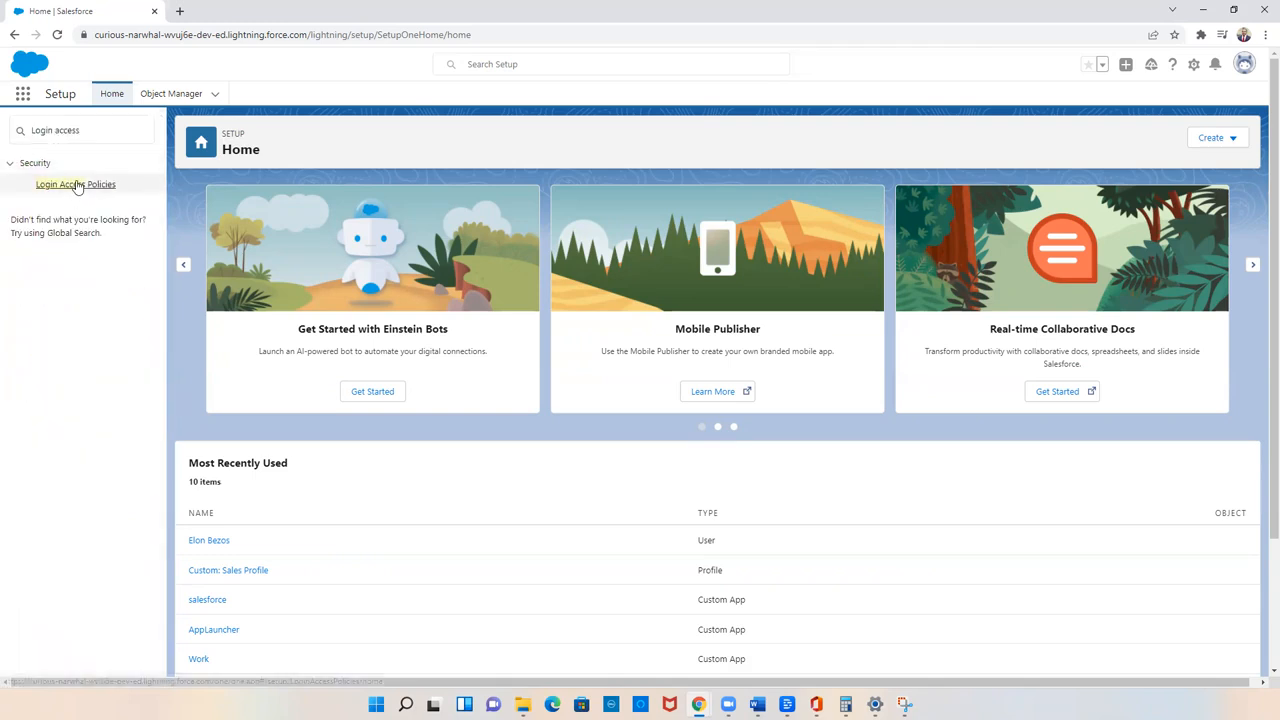
pyautogui.click(75, 184)
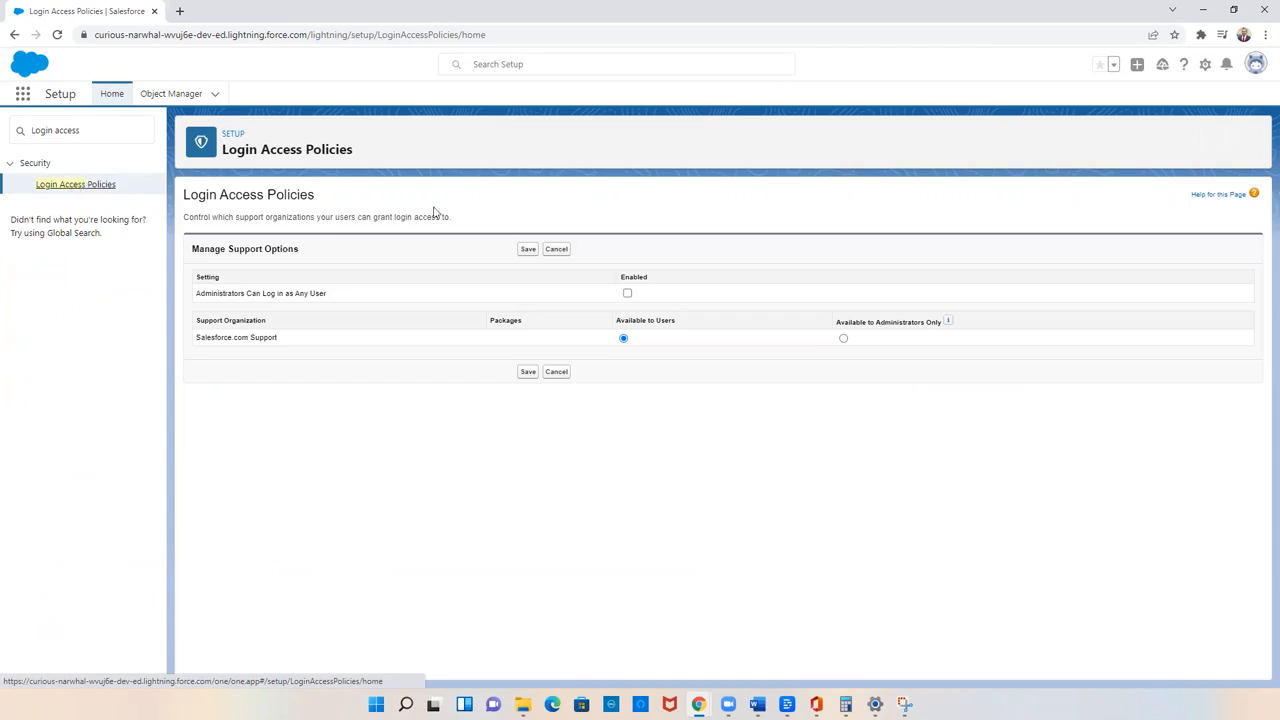
pyautogui.click(627, 293)
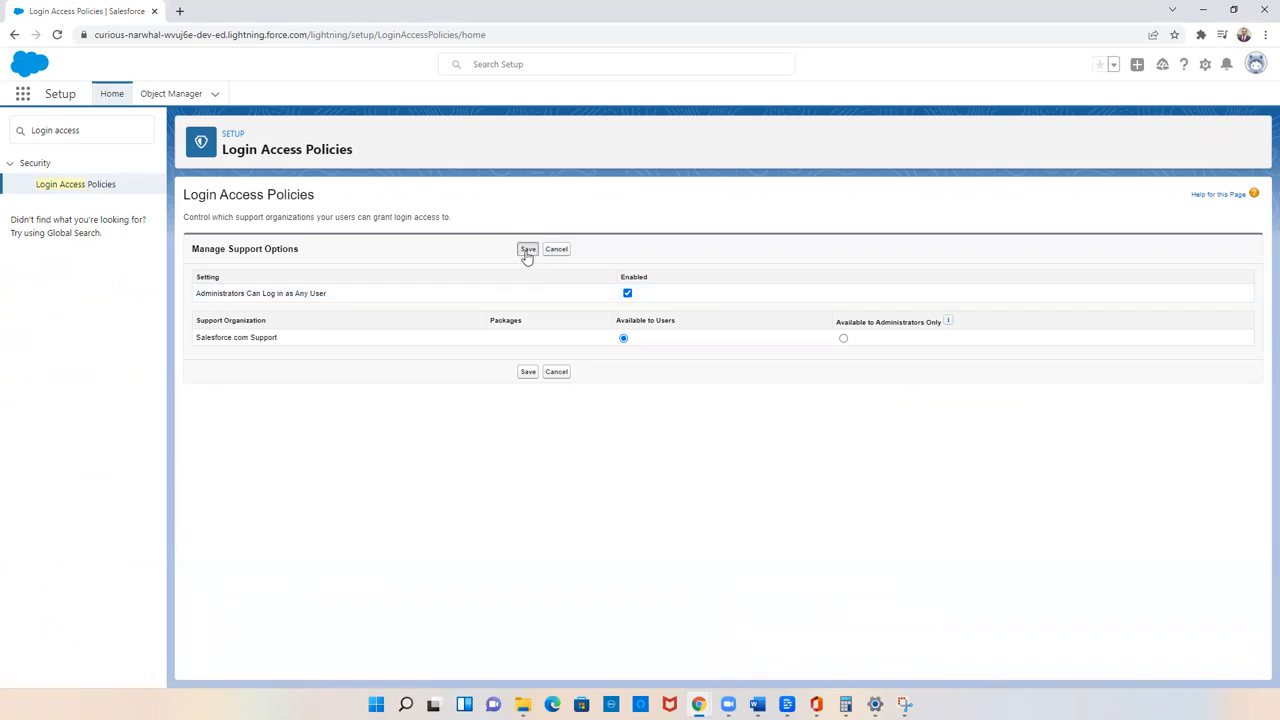
# Step: Save the Login Access Policies change
pyautogui.click(528, 248)
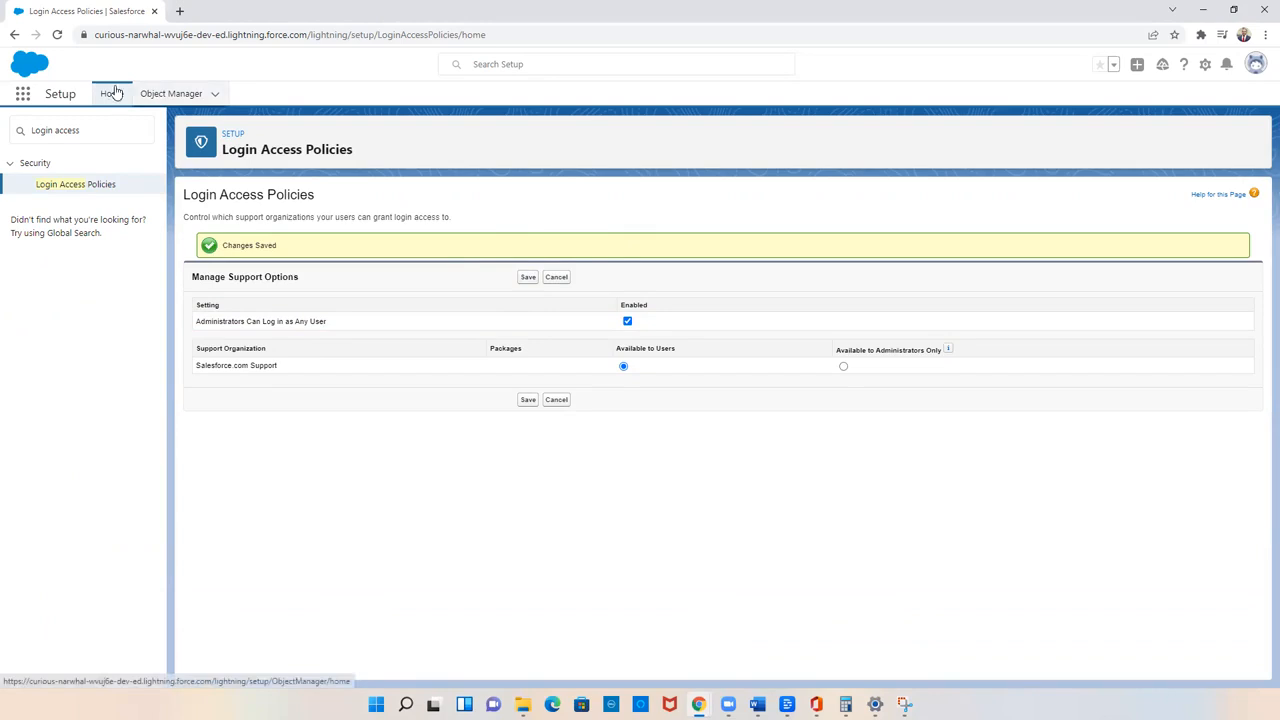
# Step: Return to Setup Home, open All Users, and open Elon Bezos's user record
pyautogui.click(112, 93)
pyautogui.write('user')
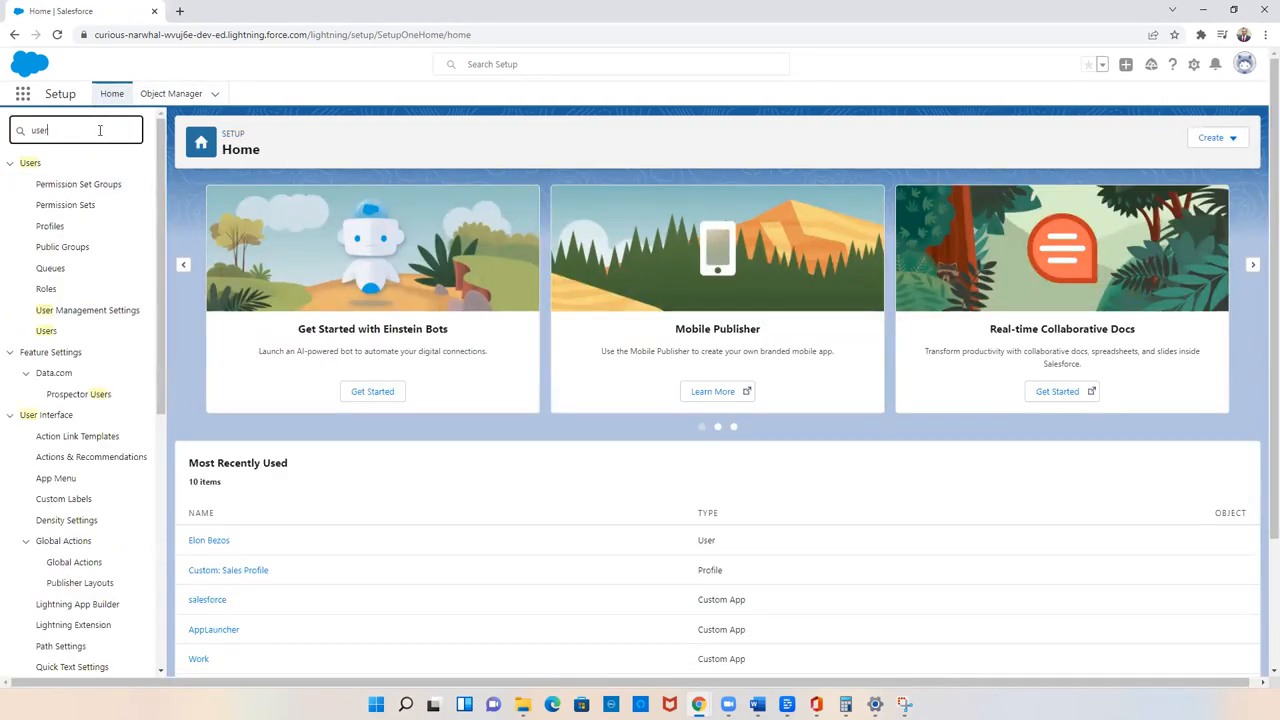
pyautogui.click(46, 331)
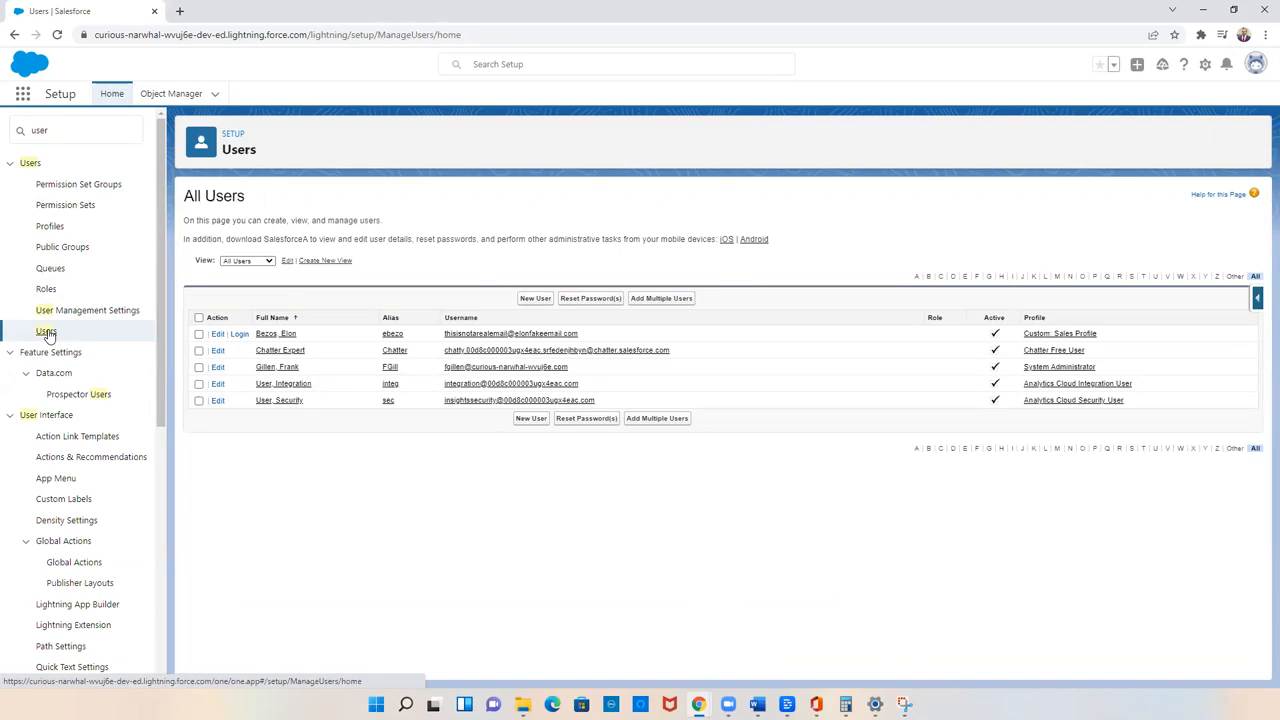
pyautogui.click(276, 333)
pyautogui.write('lightn')
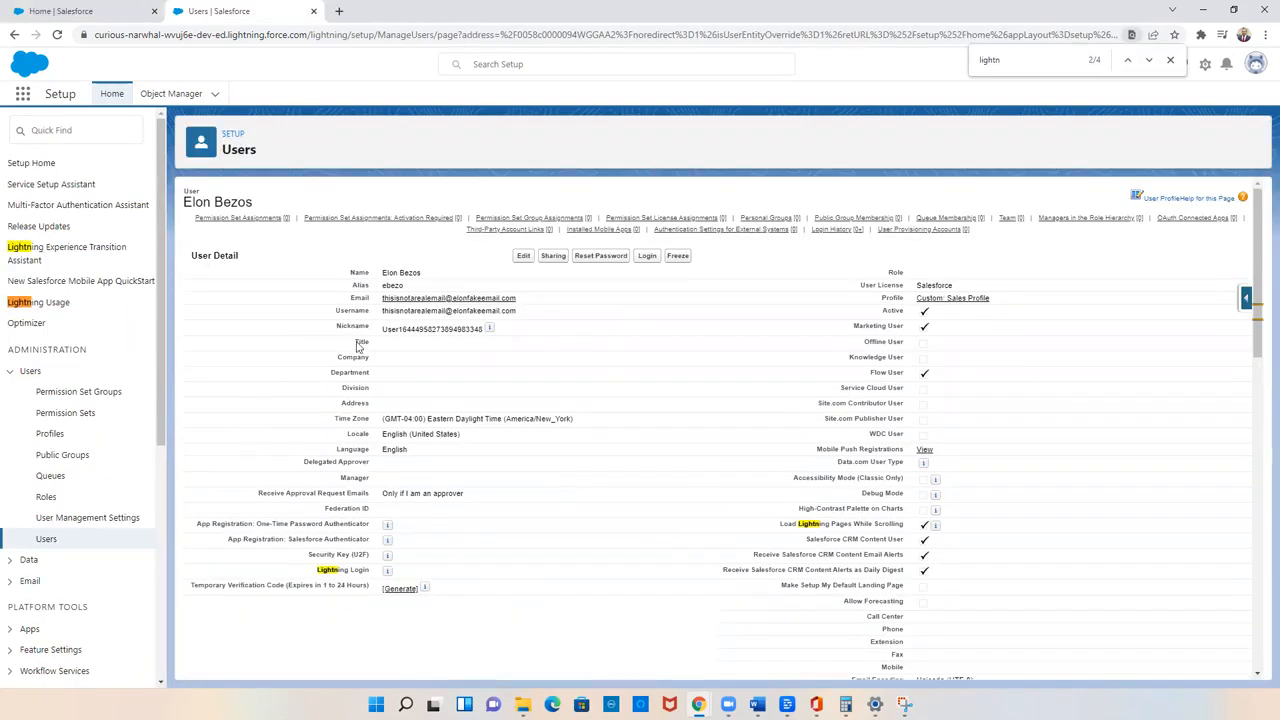
pyautogui.moveTo(685, 407)
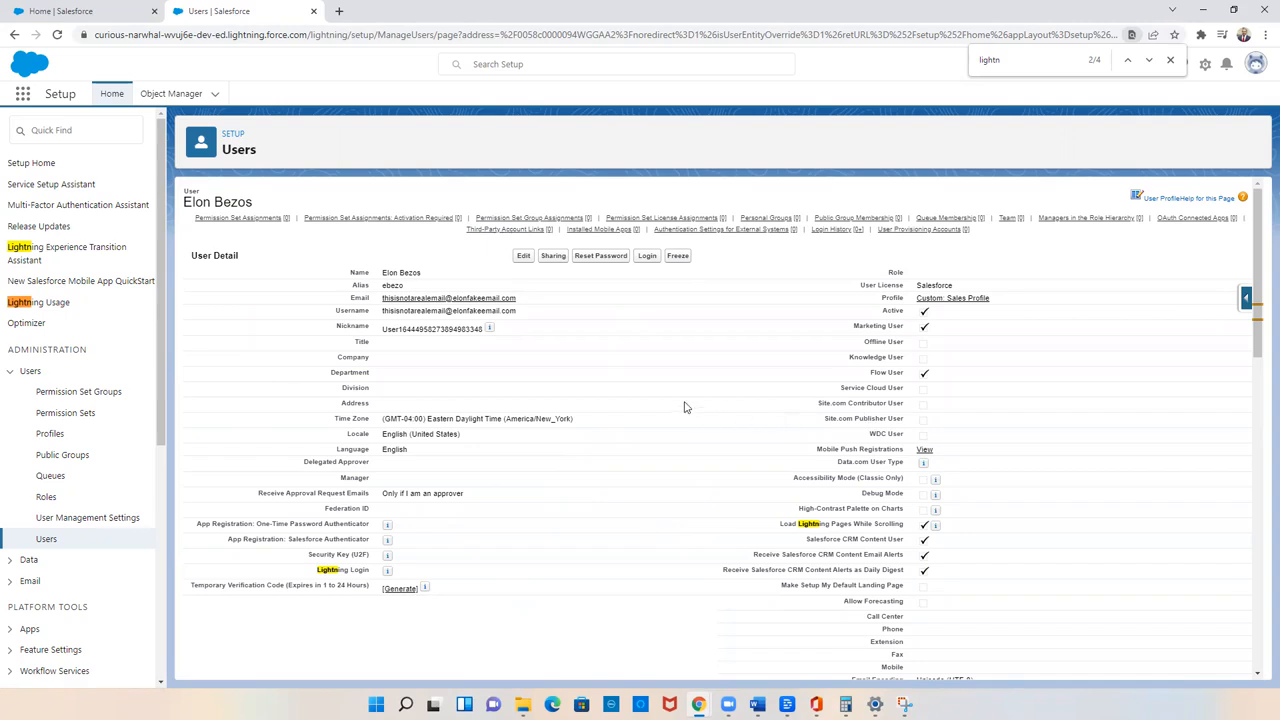
pyautogui.moveTo(653, 277)
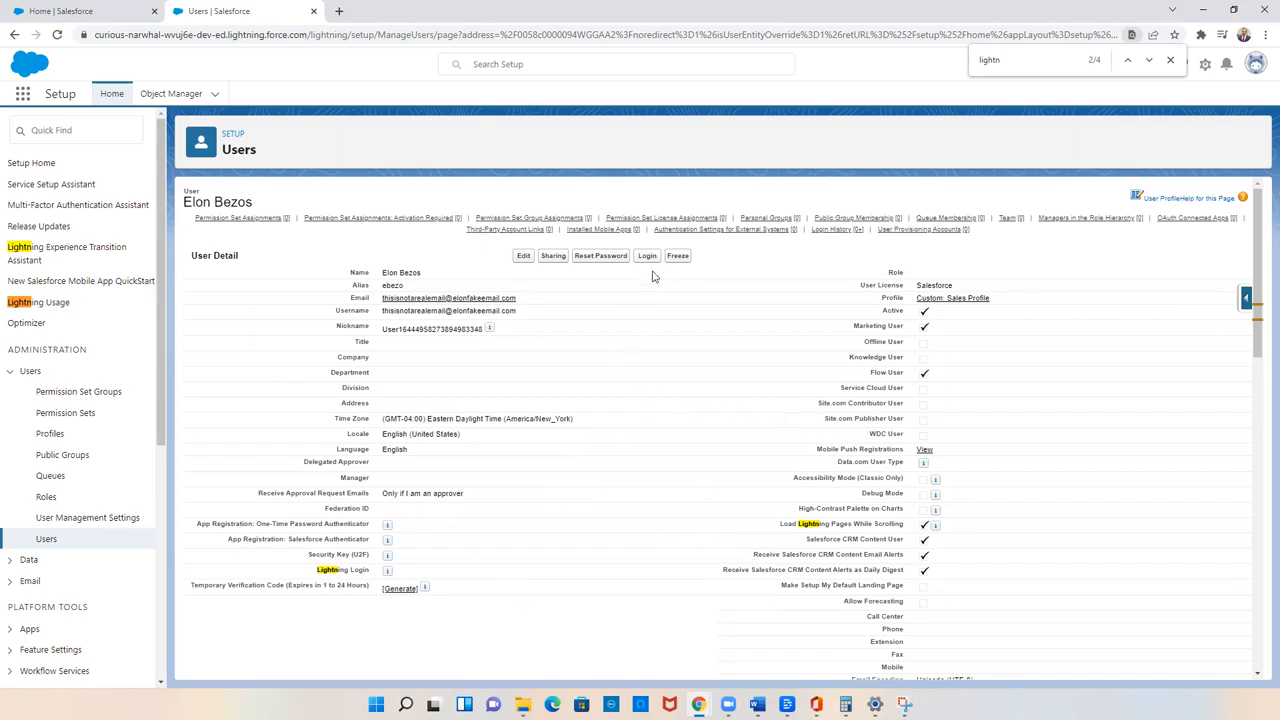
pyautogui.moveTo(638, 300)
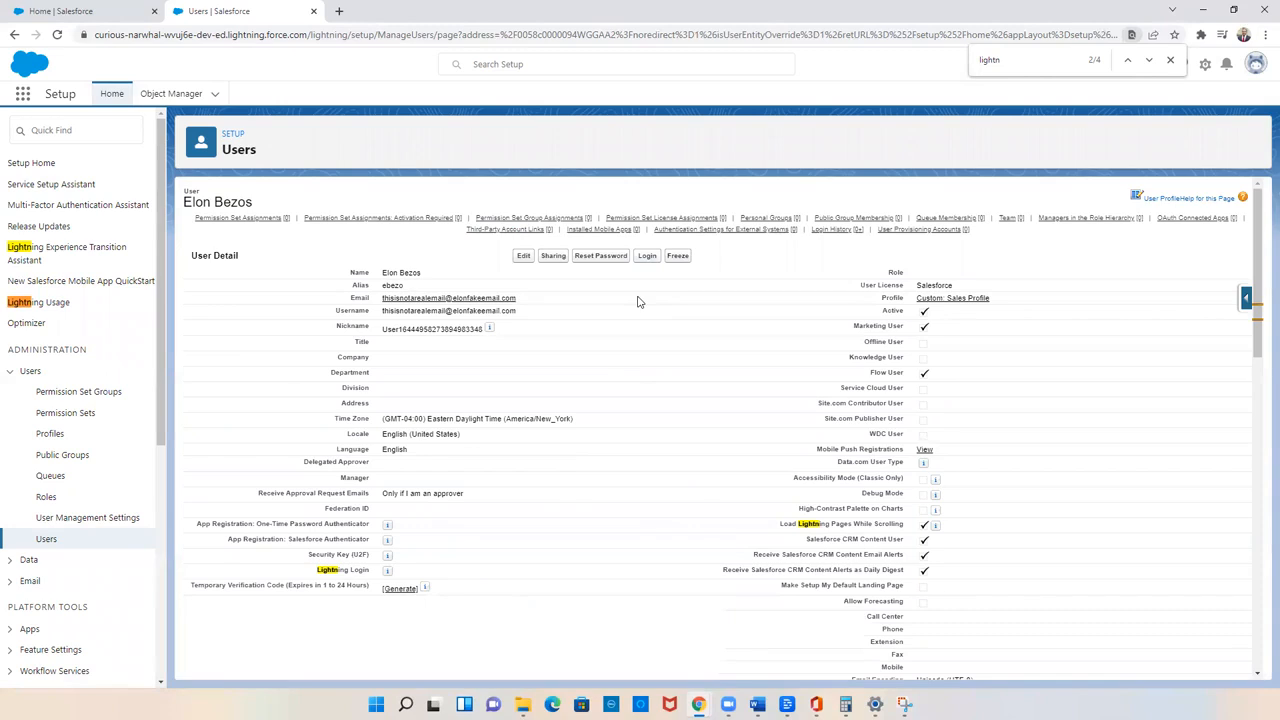